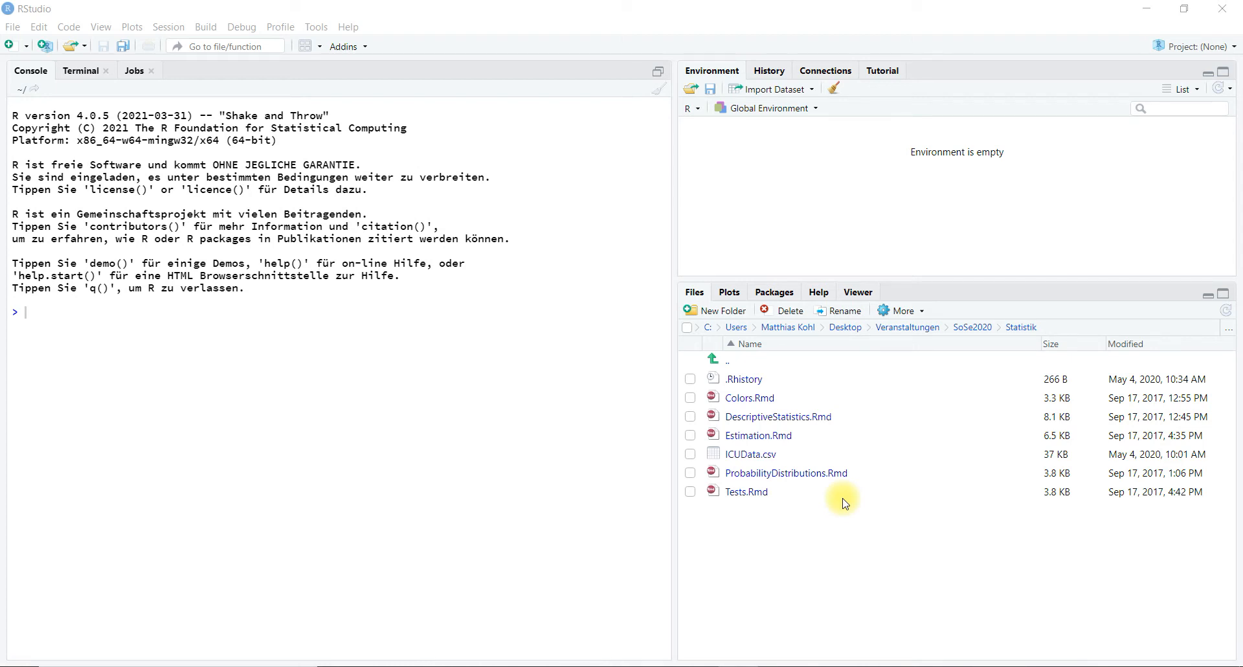
mouse_move(316, 26)
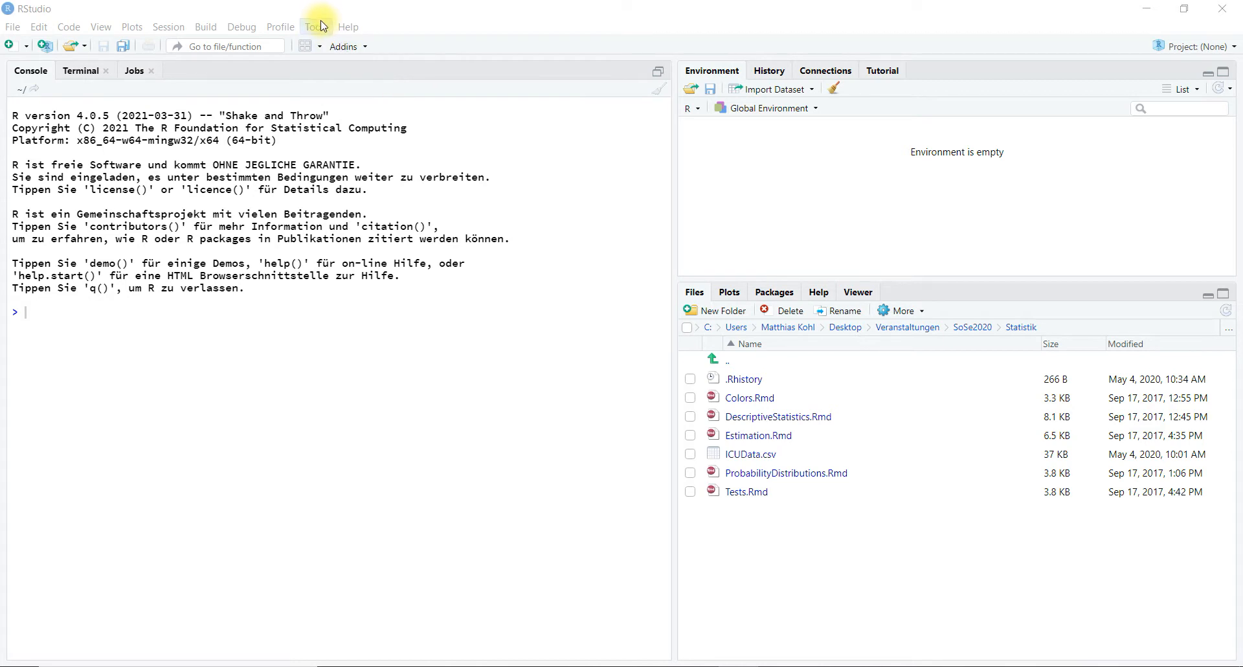
Open Global Options from the Tools menu and show the Code editing settings
click(315, 26)
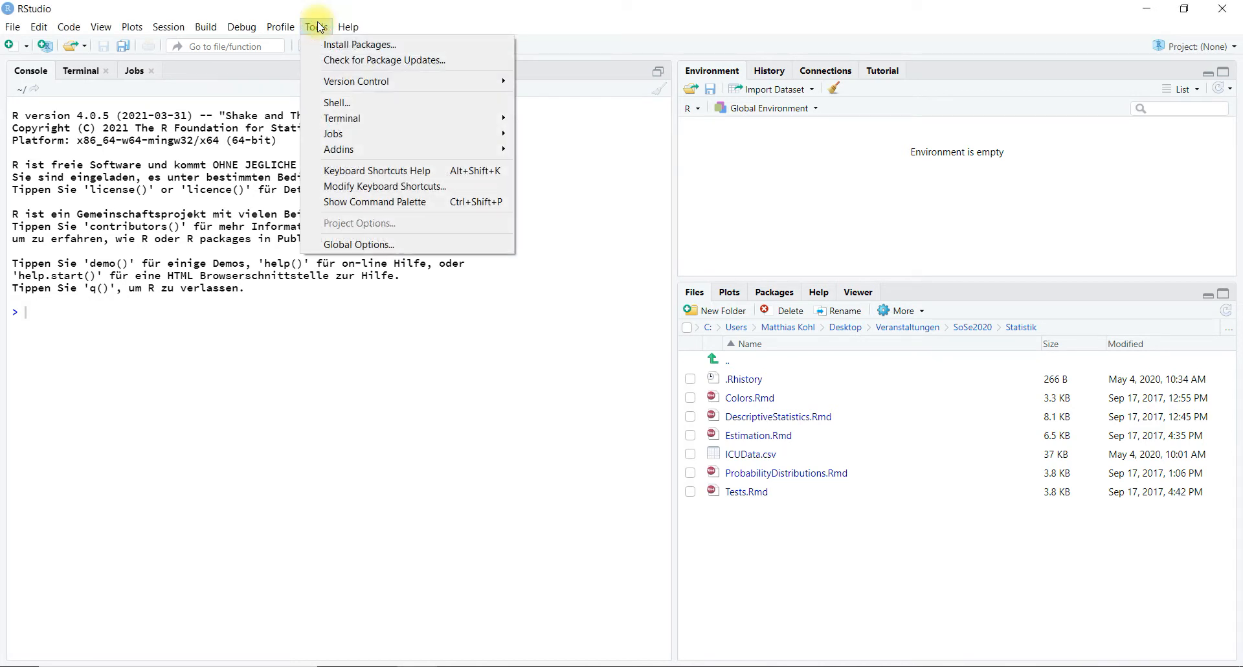
mouse_move(370, 244)
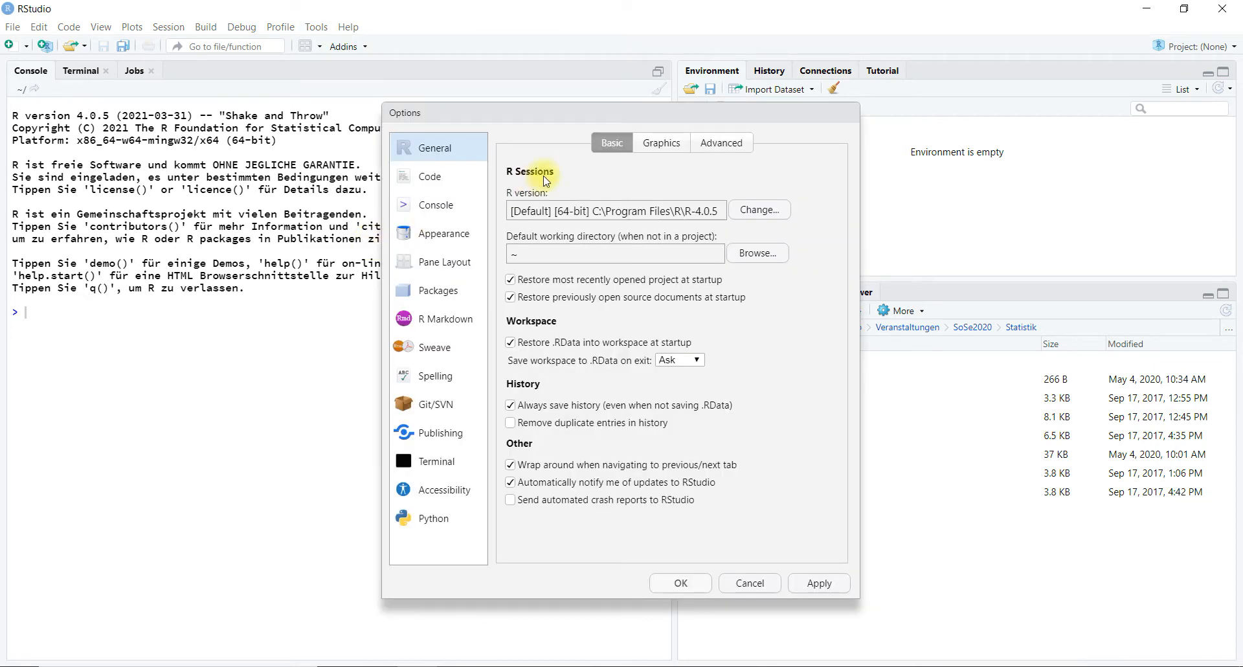
mouse_move(638, 188)
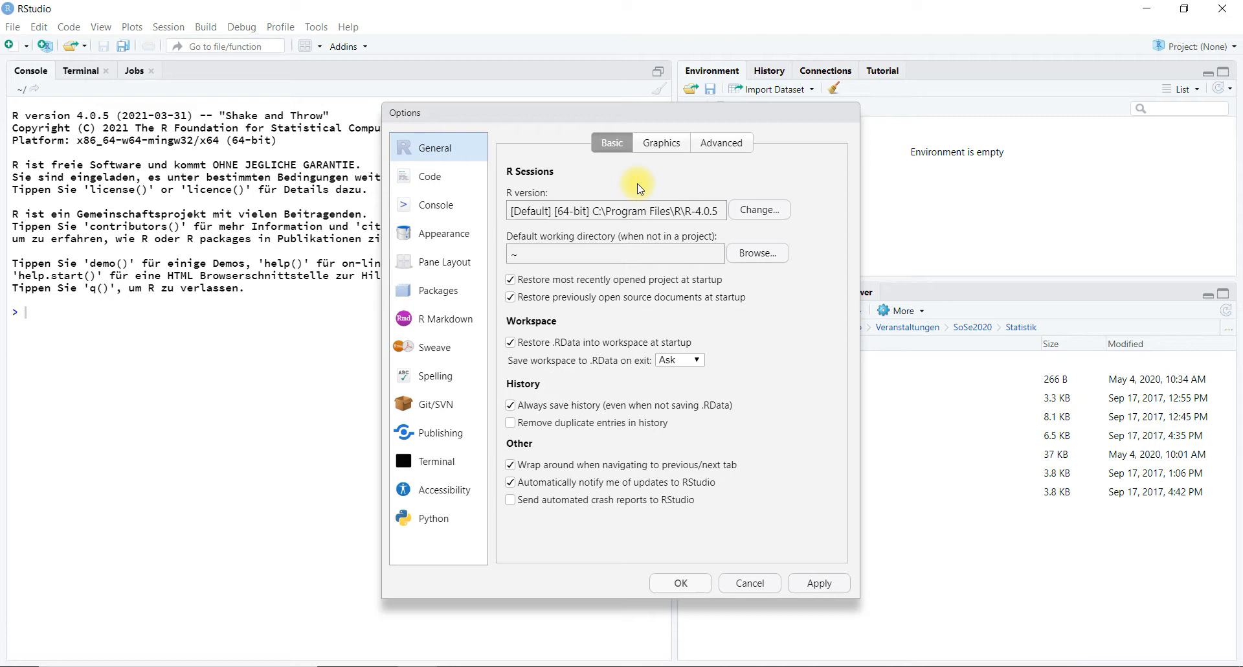
mouse_move(452, 221)
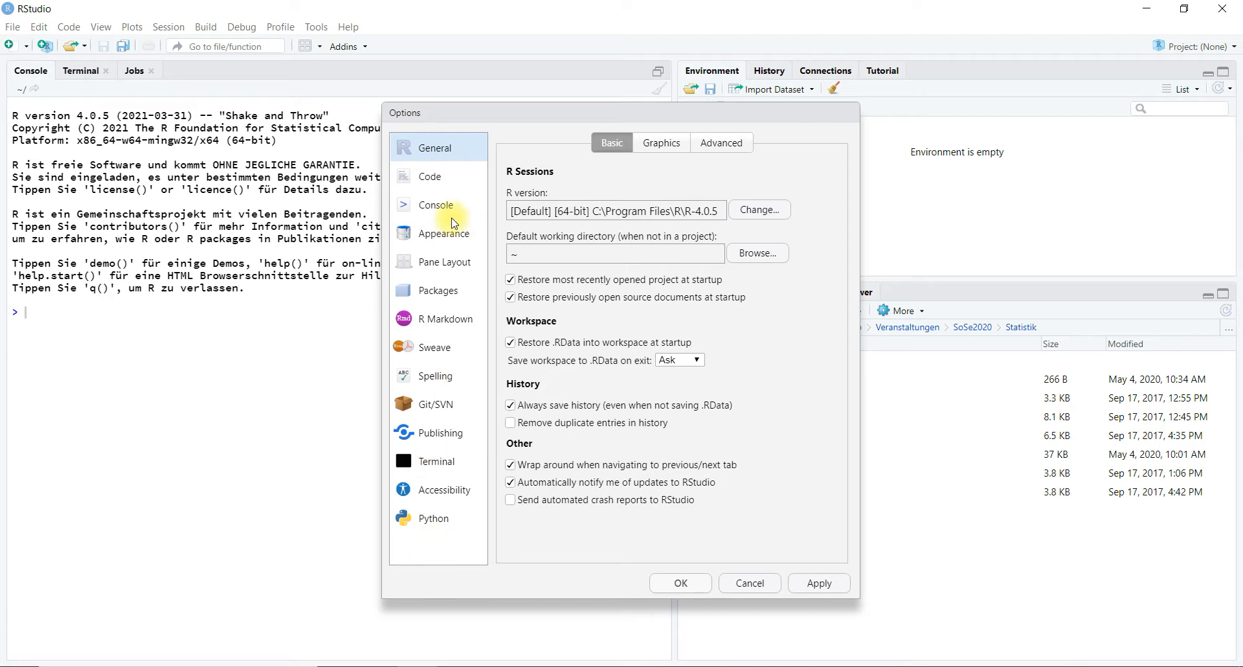
mouse_move(458, 158)
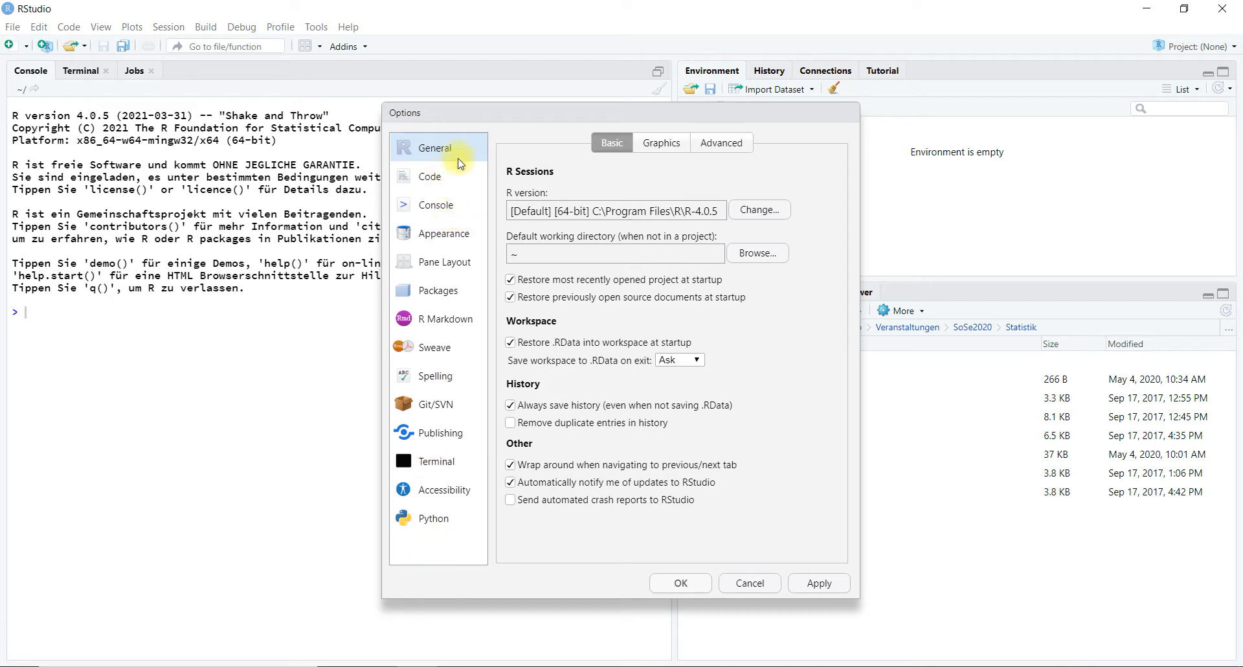
mouse_move(457, 189)
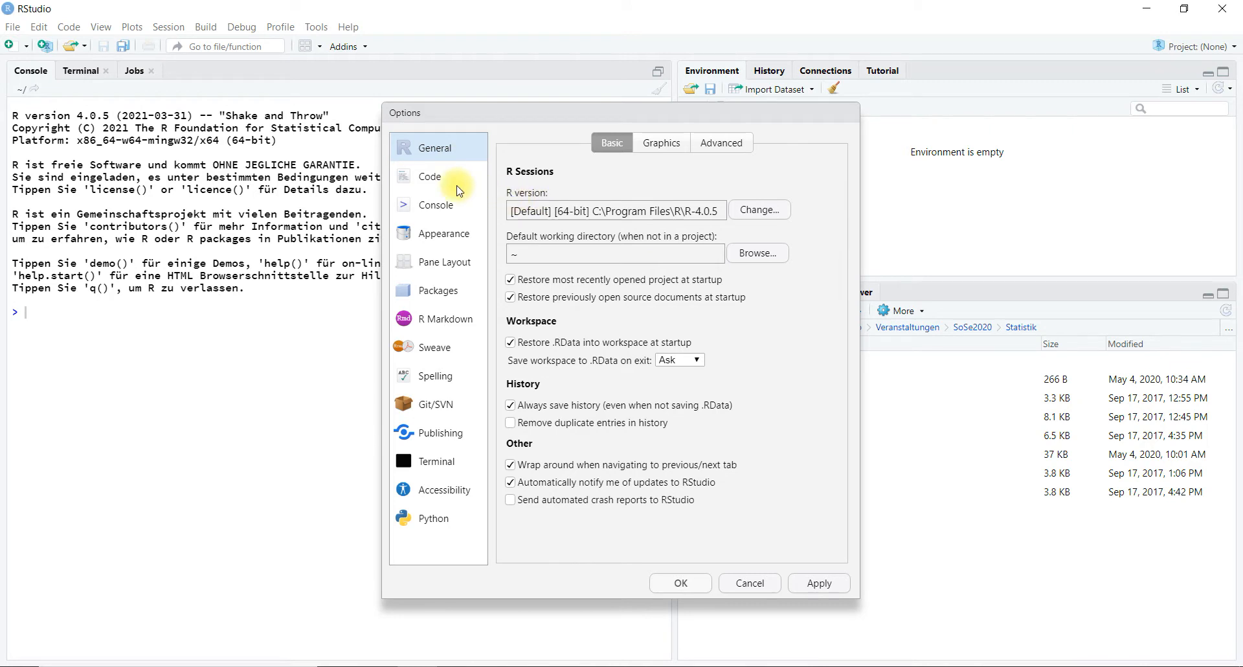
click(429, 176)
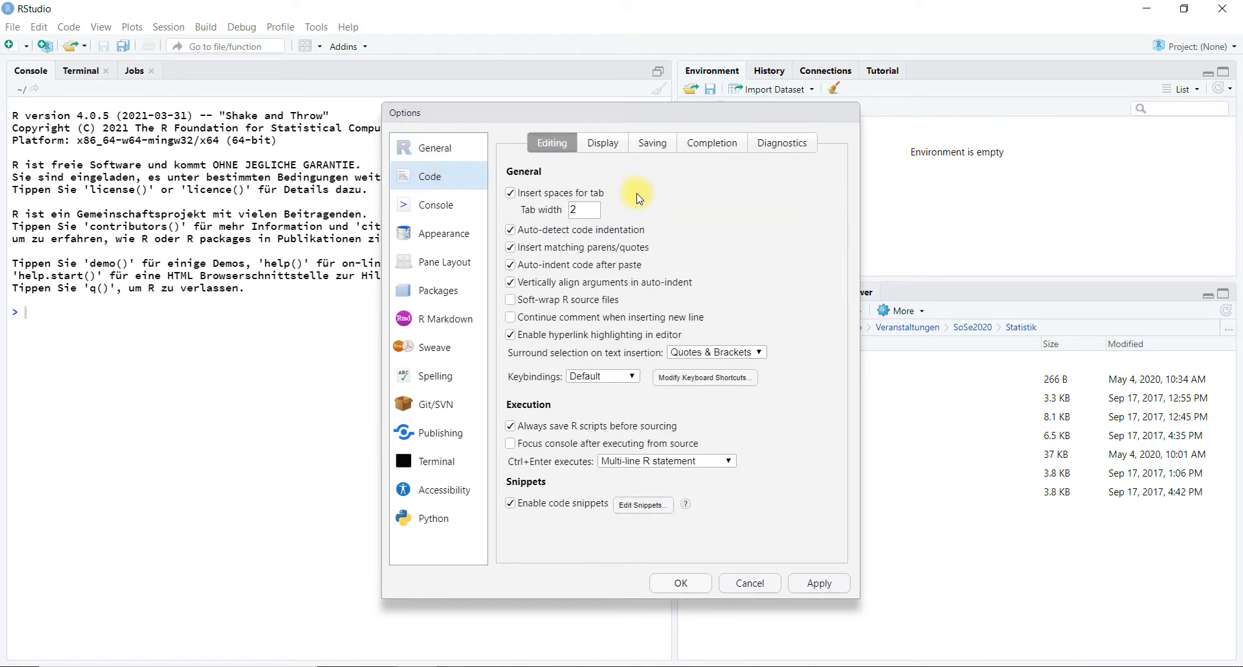
mouse_move(429, 213)
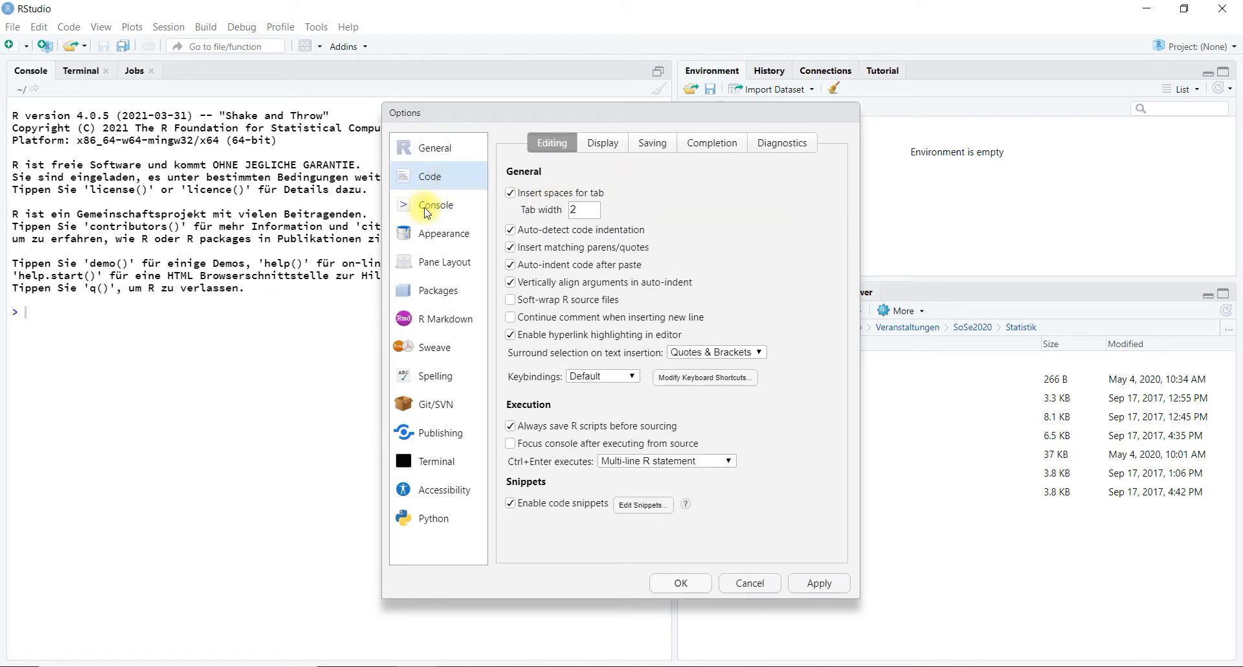
mouse_move(432, 248)
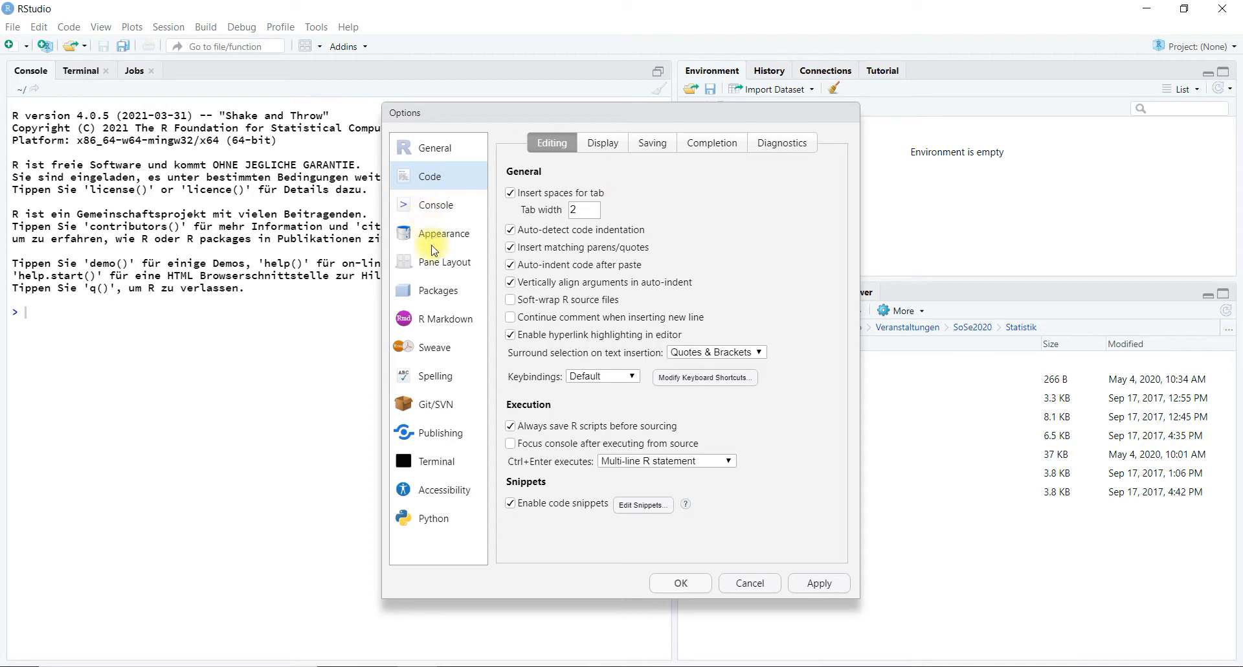
Show the Pane Layout settings with Source and Console on the right, Environment and Files on the left
click(447, 261)
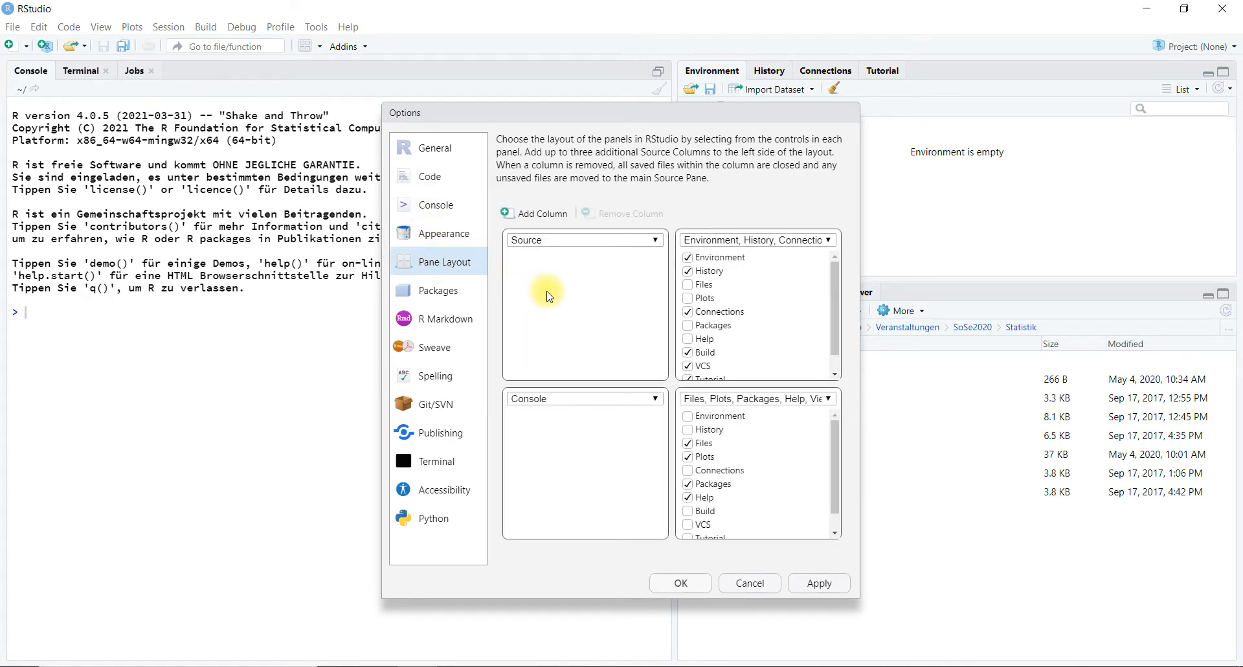
mouse_move(641, 277)
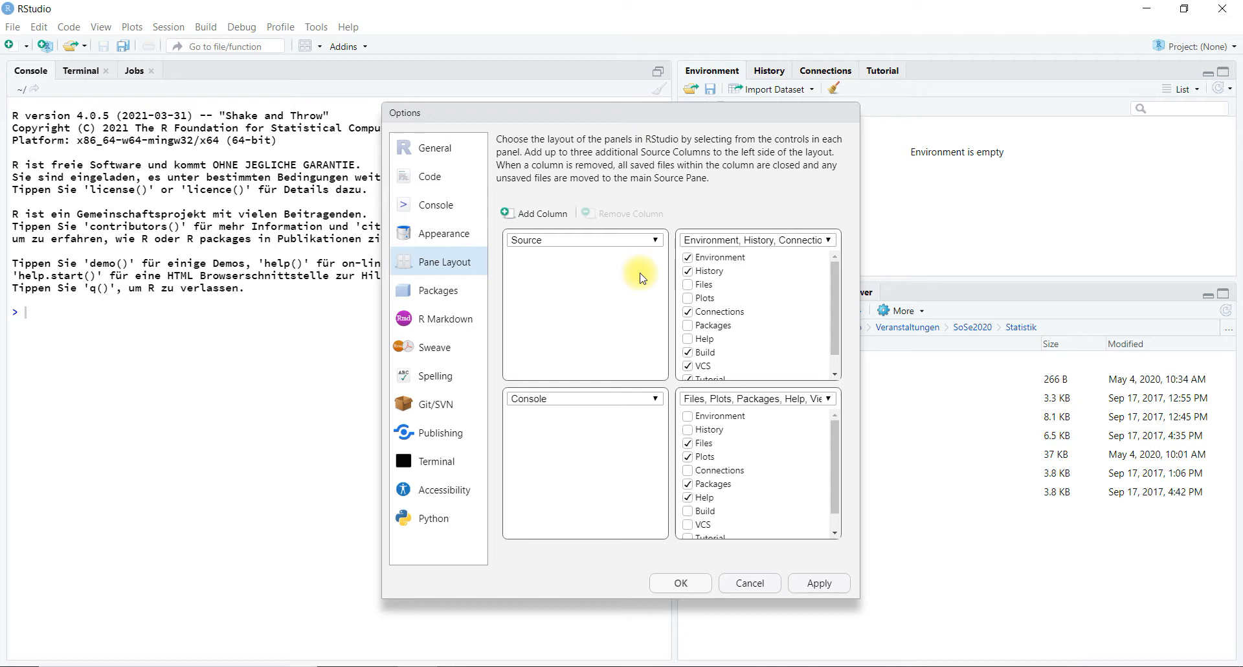
mouse_move(650, 280)
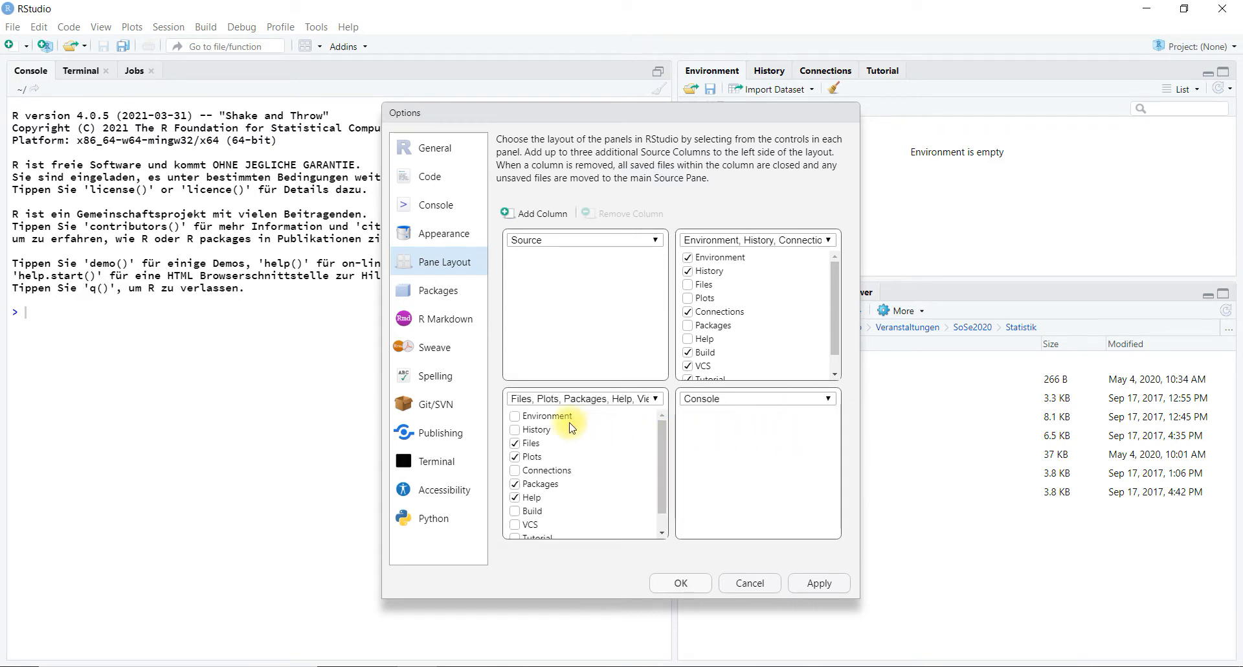
mouse_move(616, 418)
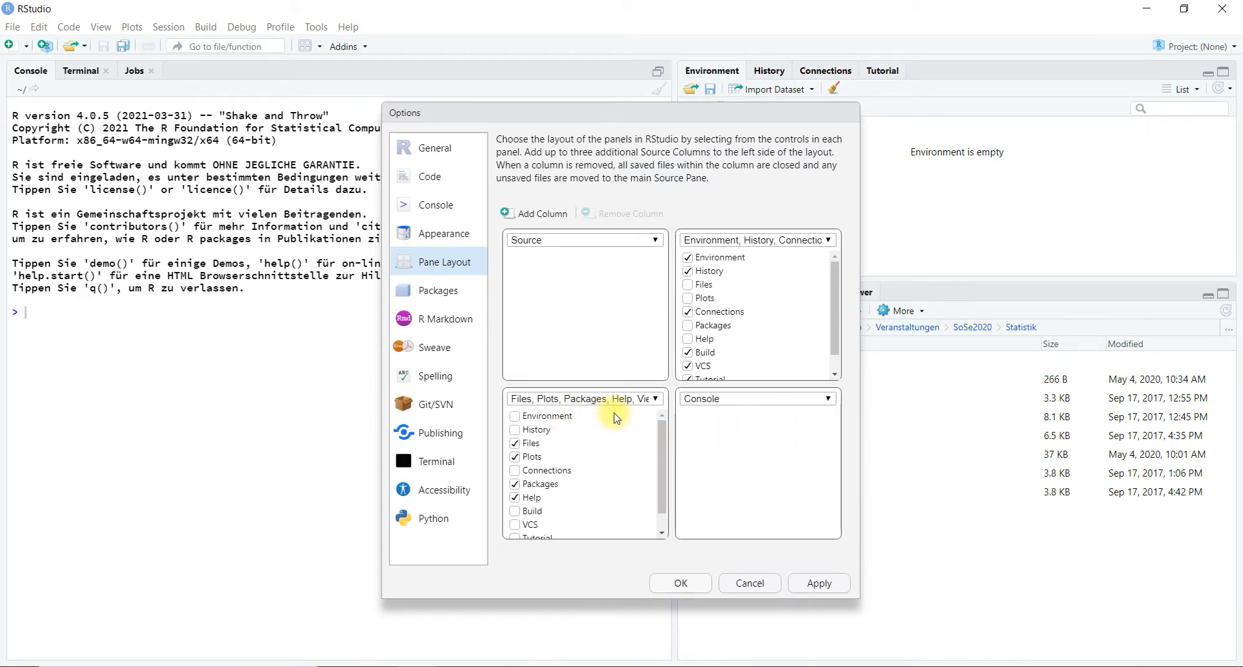
mouse_move(825, 239)
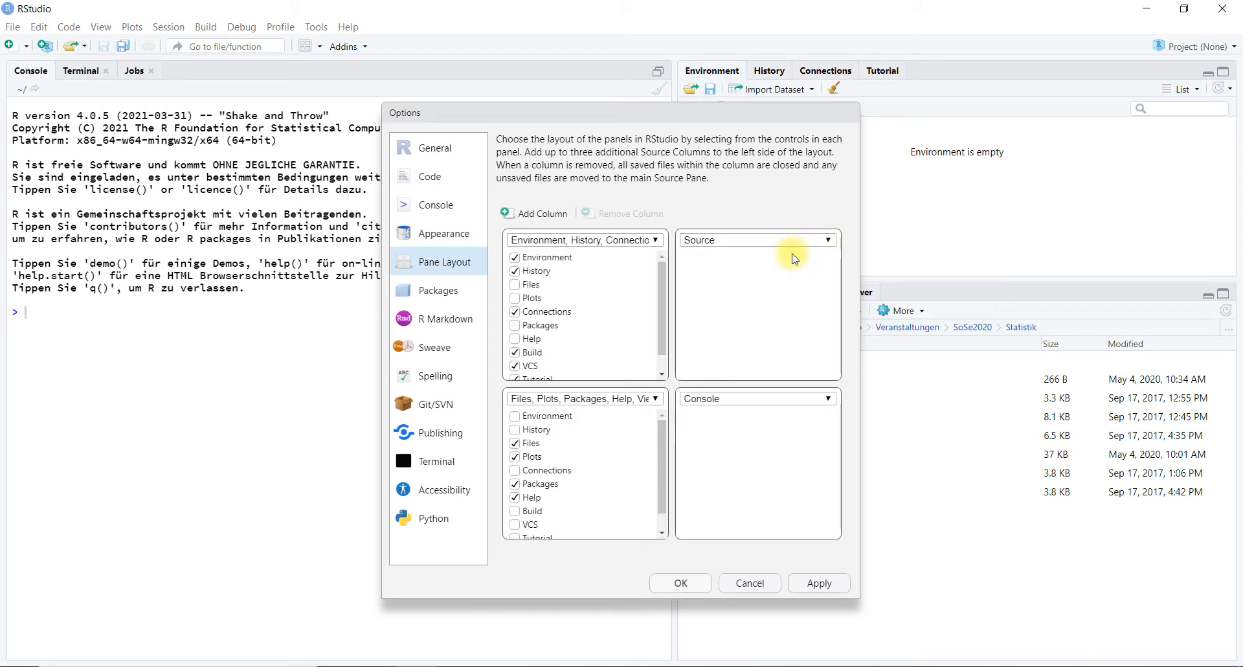
mouse_move(721, 300)
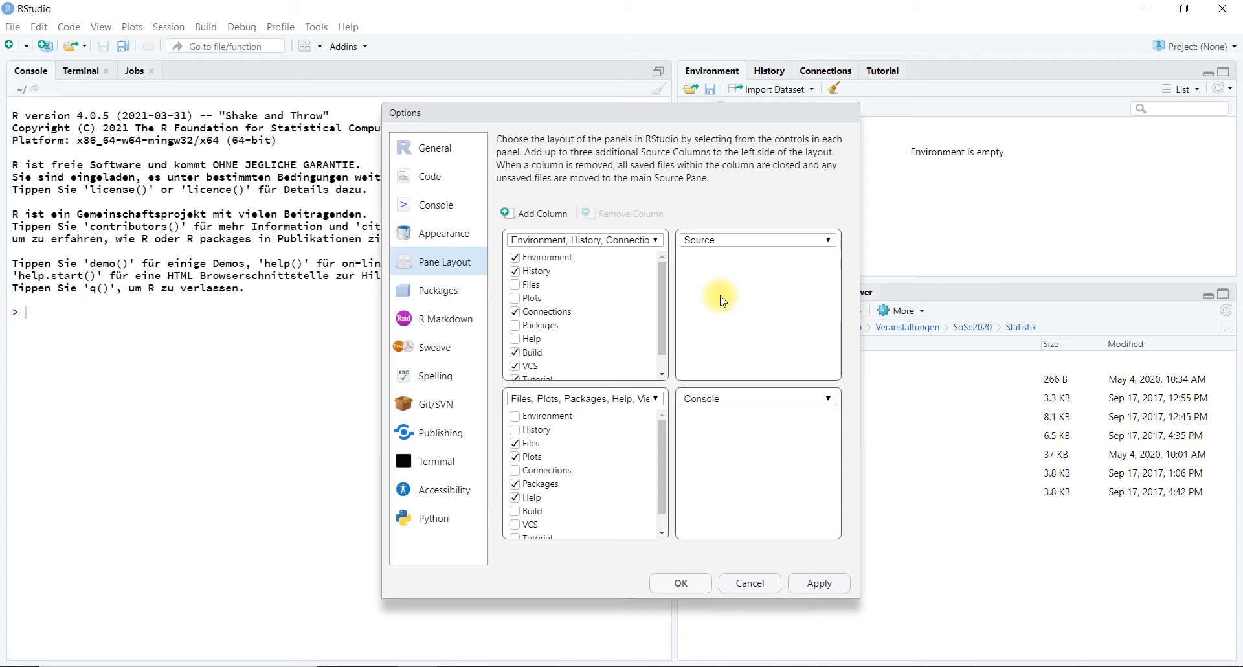
In the R Markdown settings, turn off inline output for all R Markdown documents
click(438, 290)
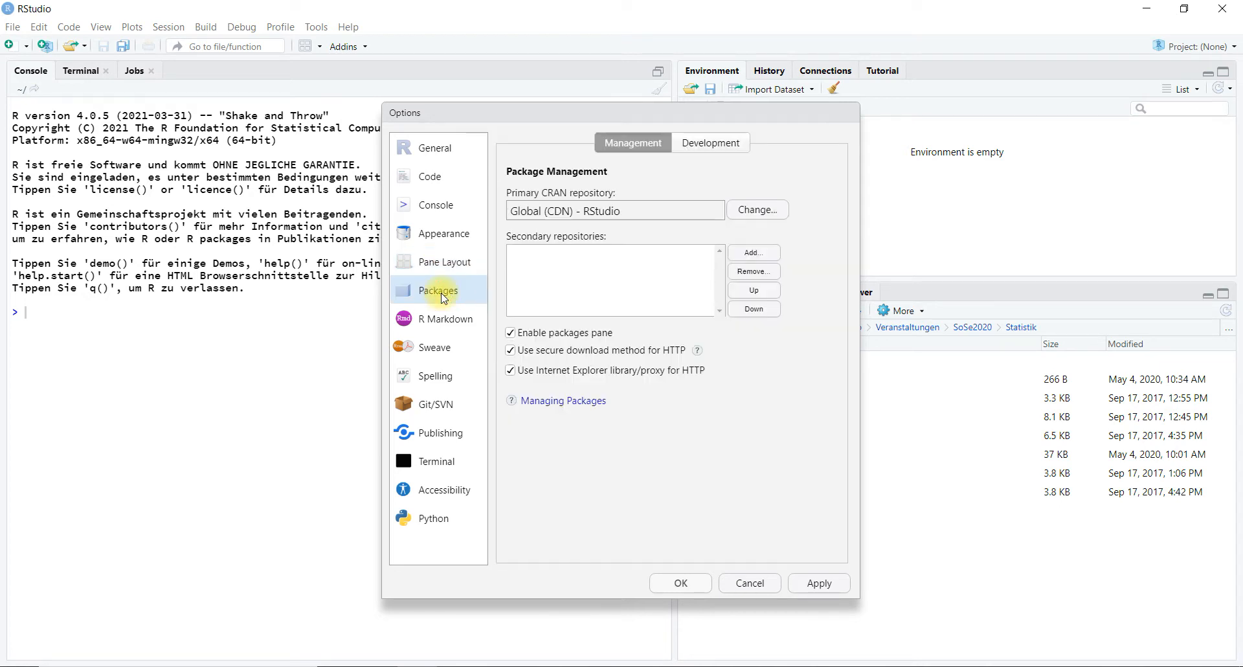
click(447, 318)
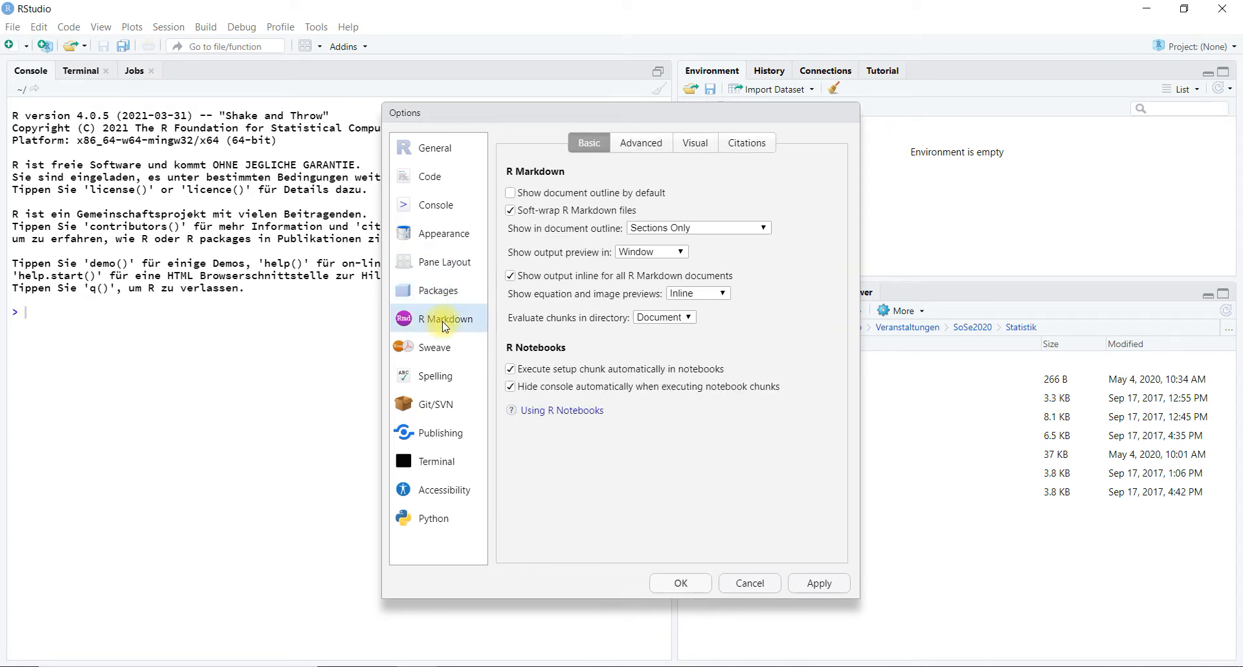
mouse_move(484, 309)
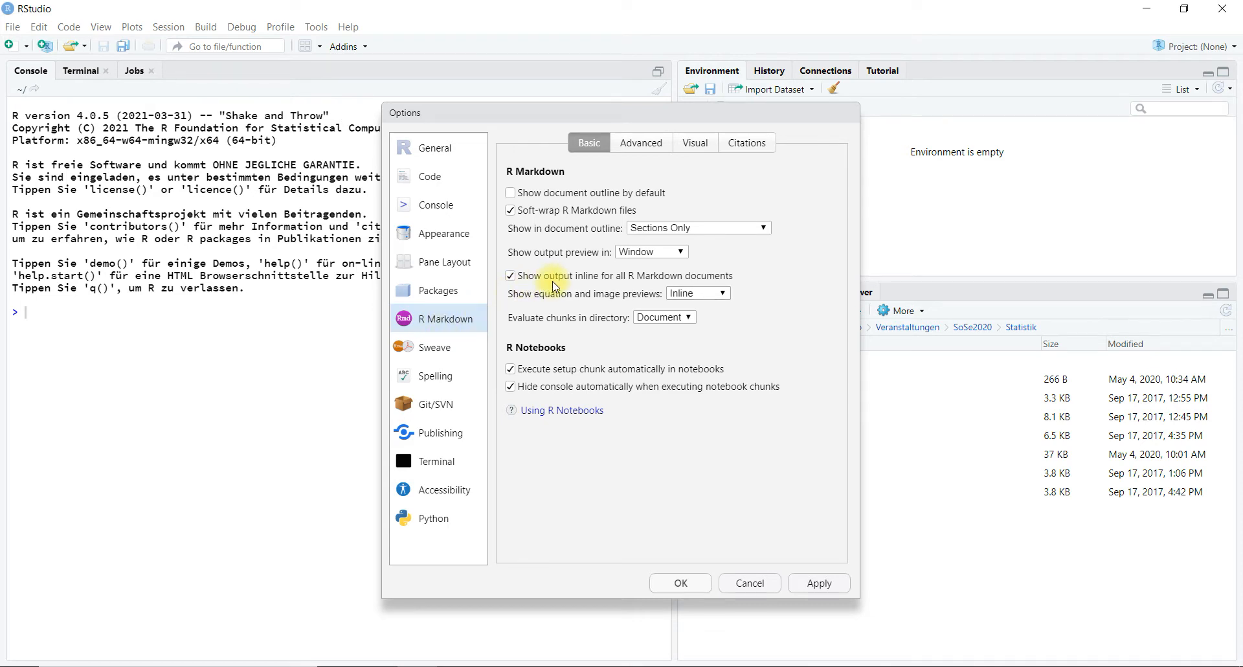
click(510, 274)
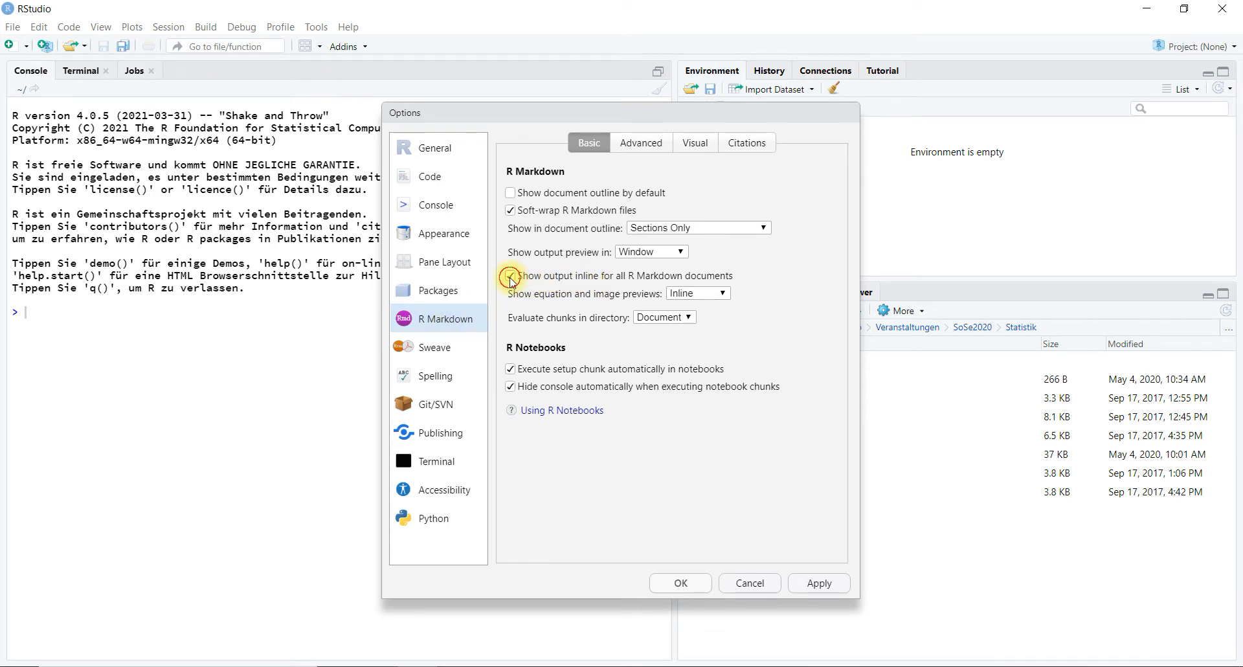
click(510, 274)
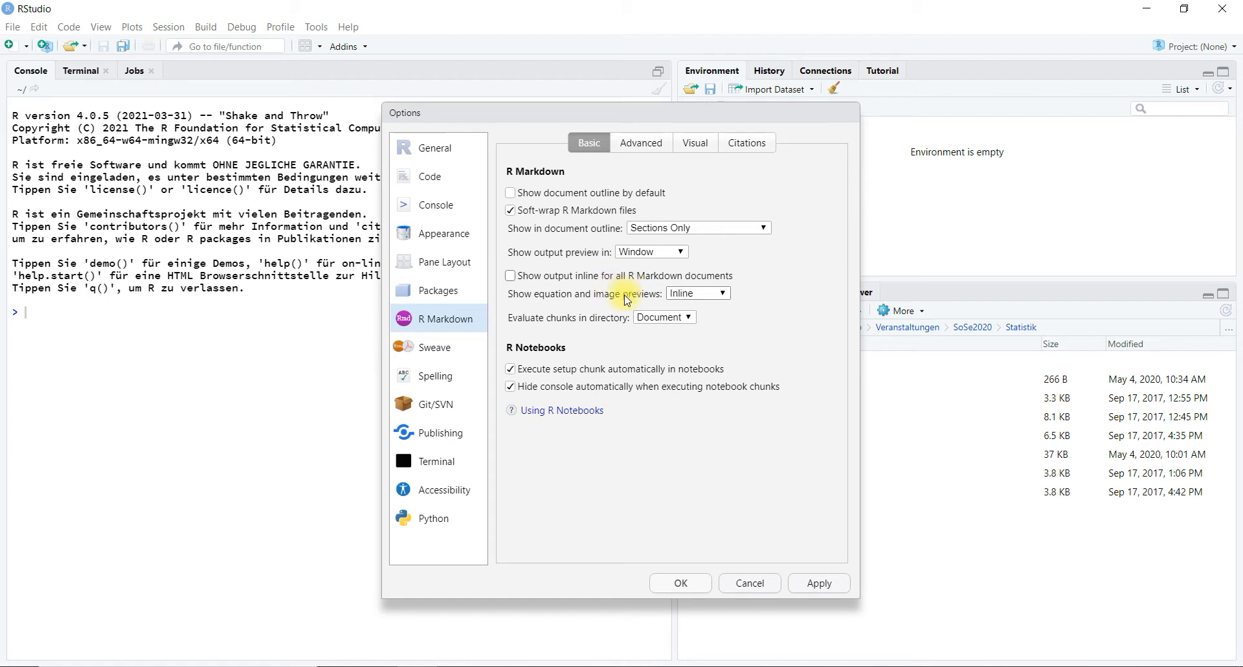
mouse_move(624, 306)
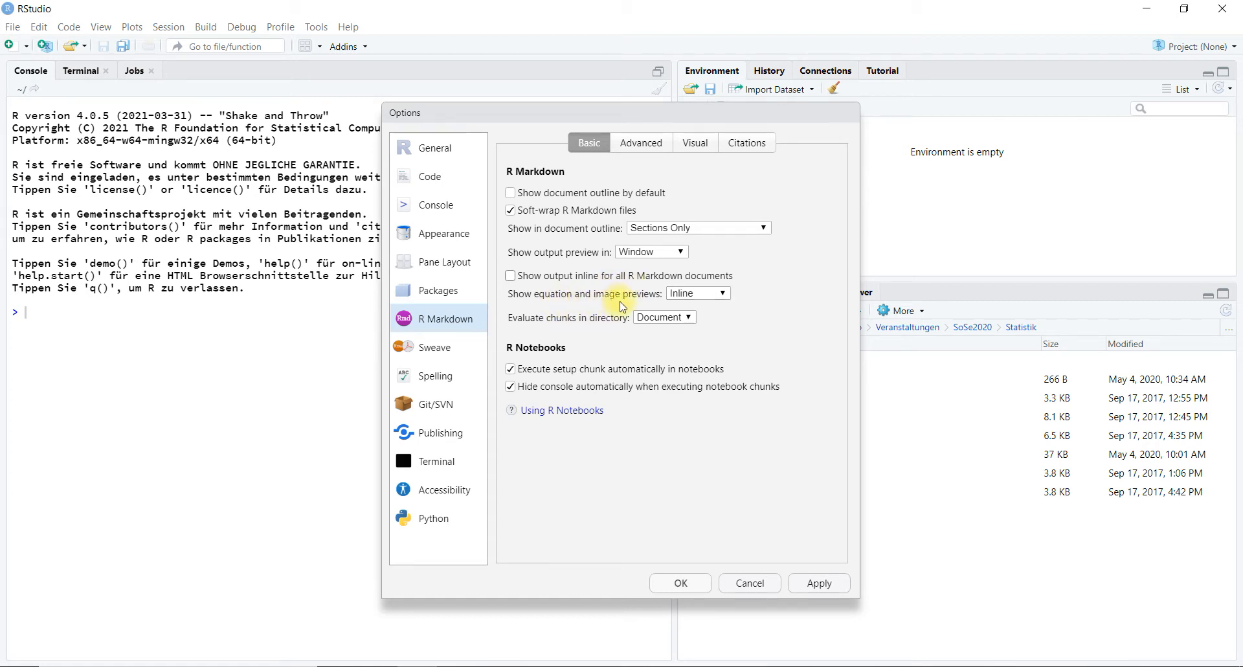
Set equation and image previews to Never
click(696, 294)
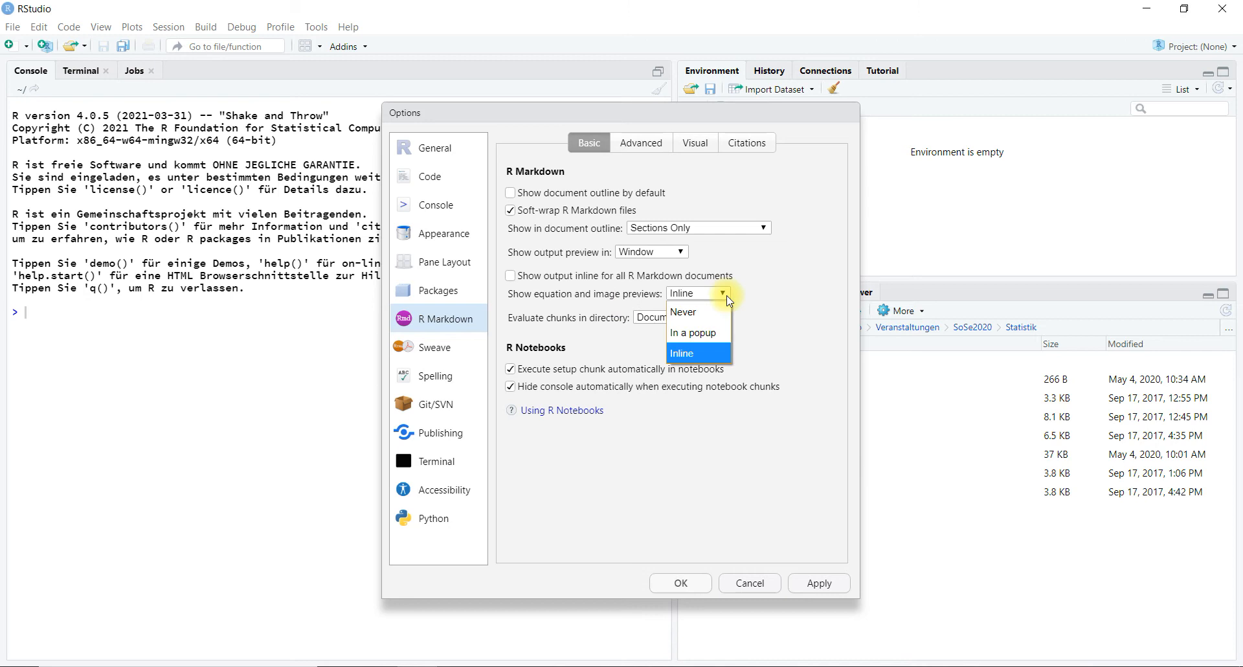
click(683, 312)
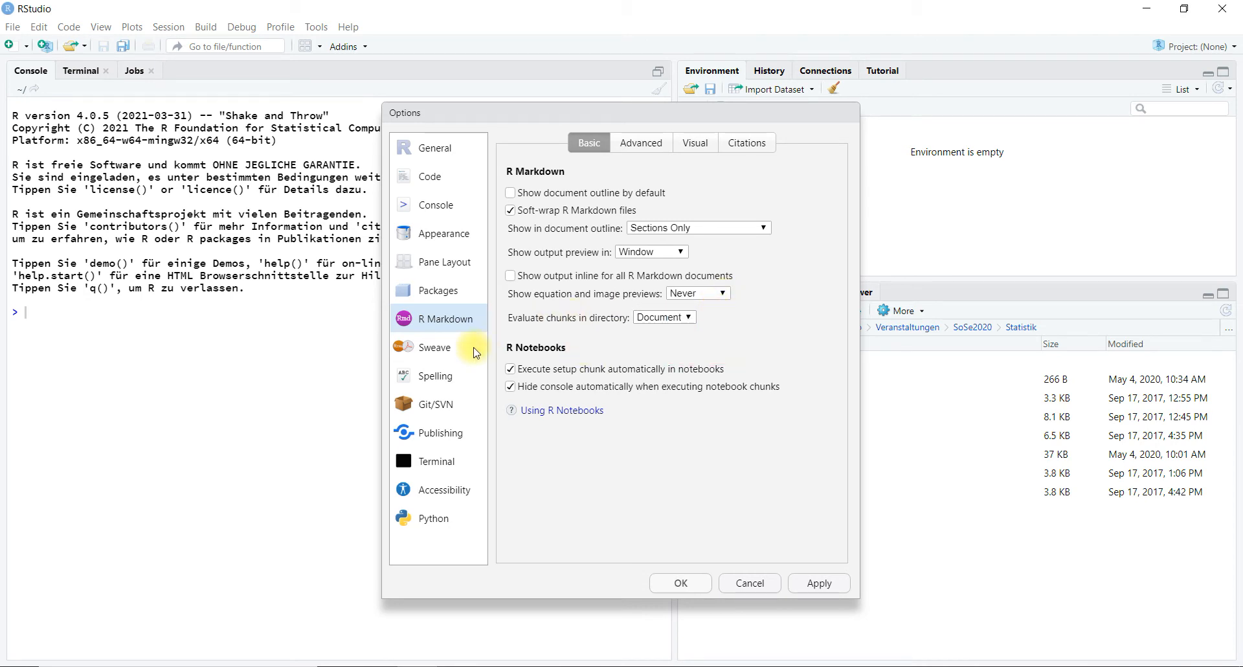
click(435, 347)
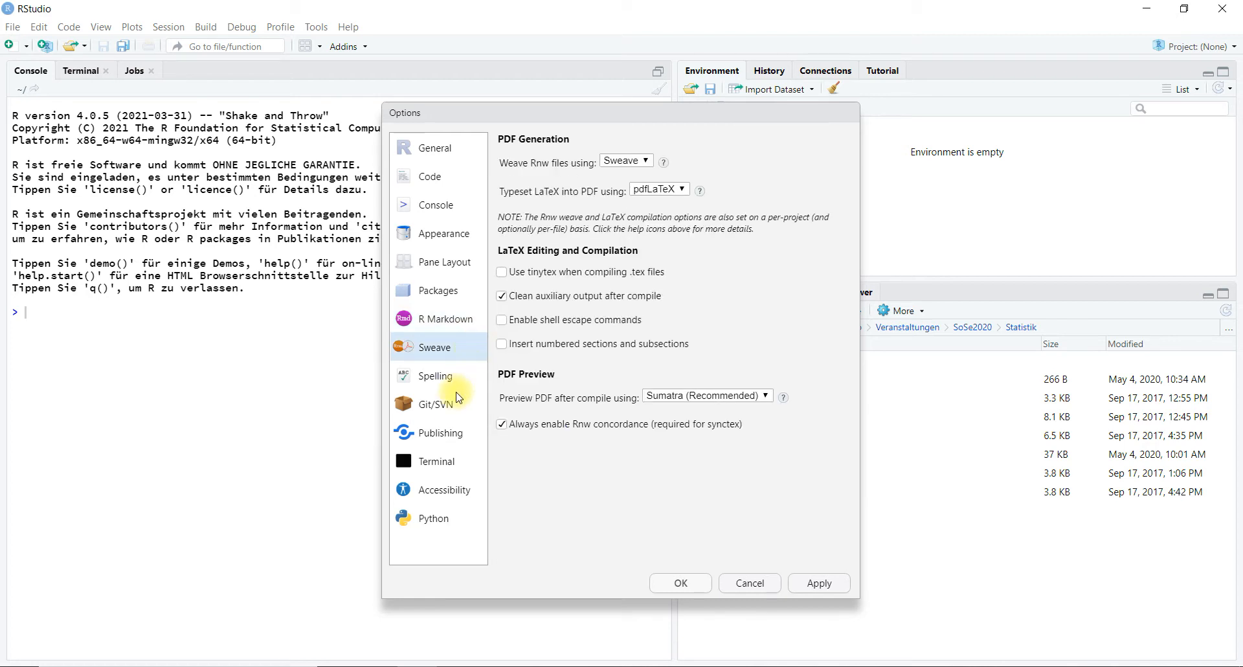
mouse_move(452, 309)
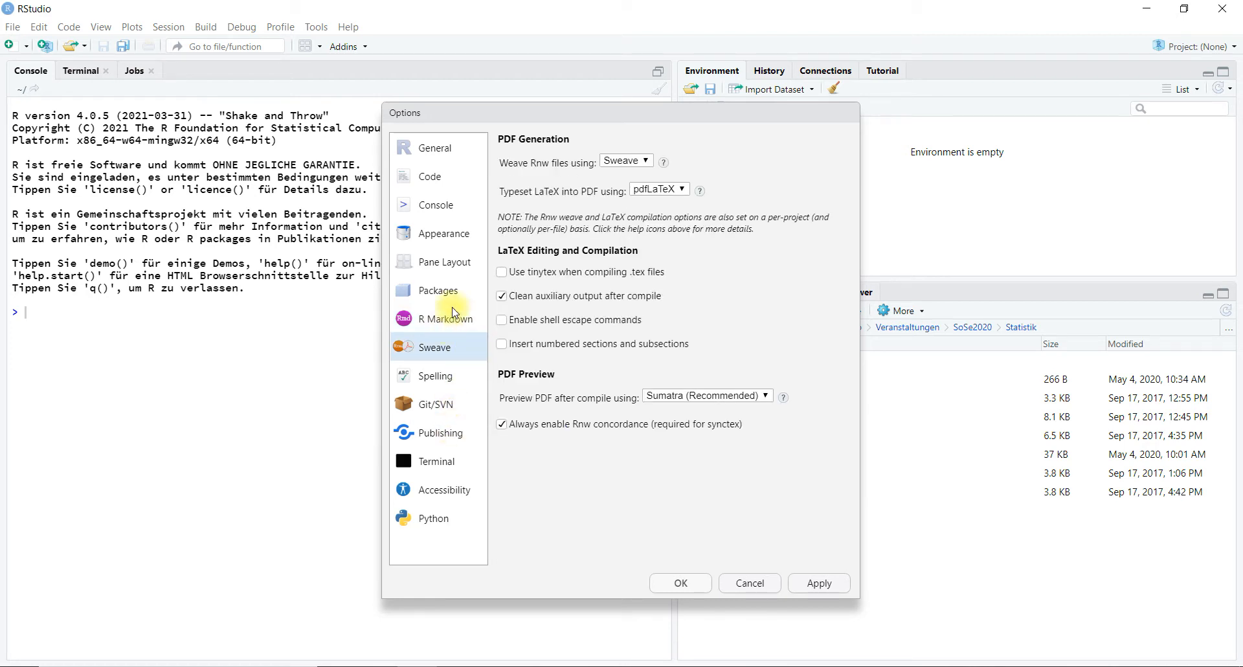
Show the Appearance settings with the Modern theme and 125% zoom
click(444, 233)
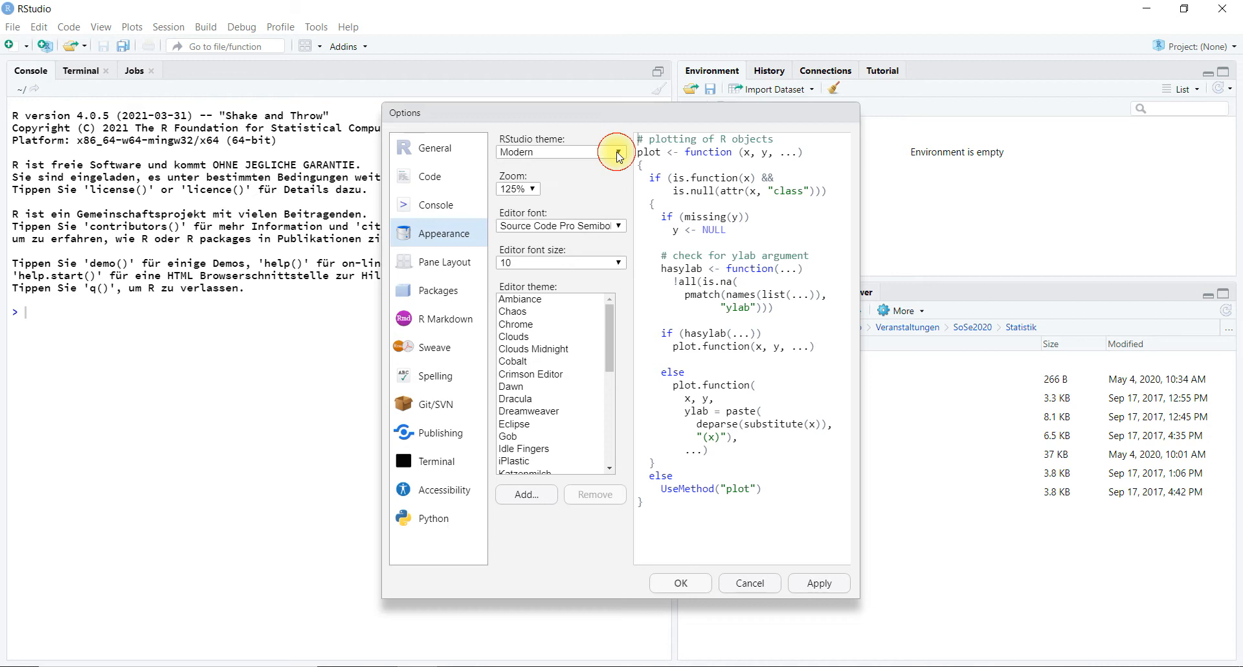
Choose Merbivore Soft as the editor theme, keeping the Source Code Pro font
click(616, 226)
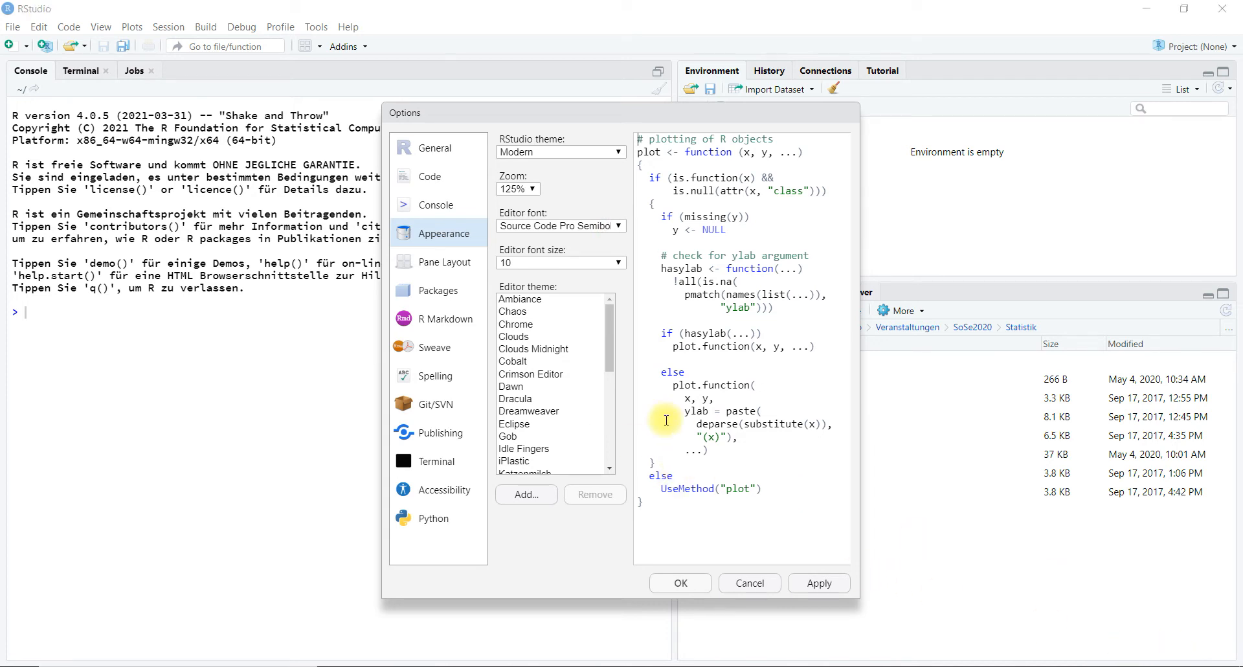
scroll(down, 3)
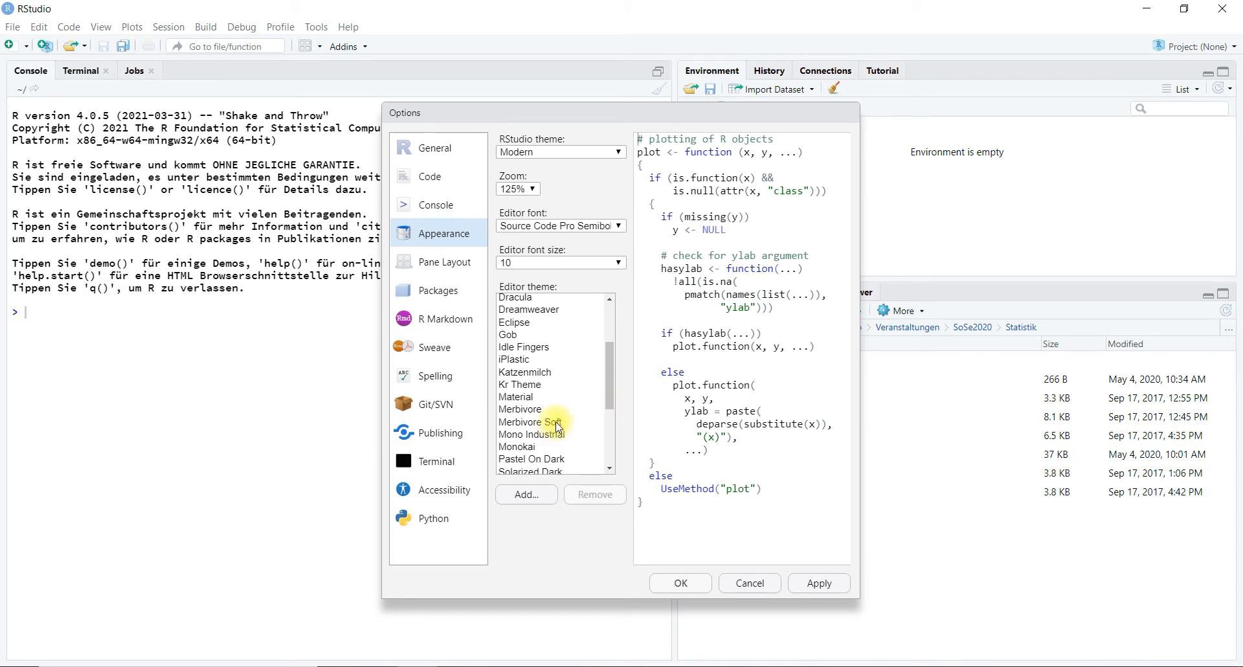
click(532, 421)
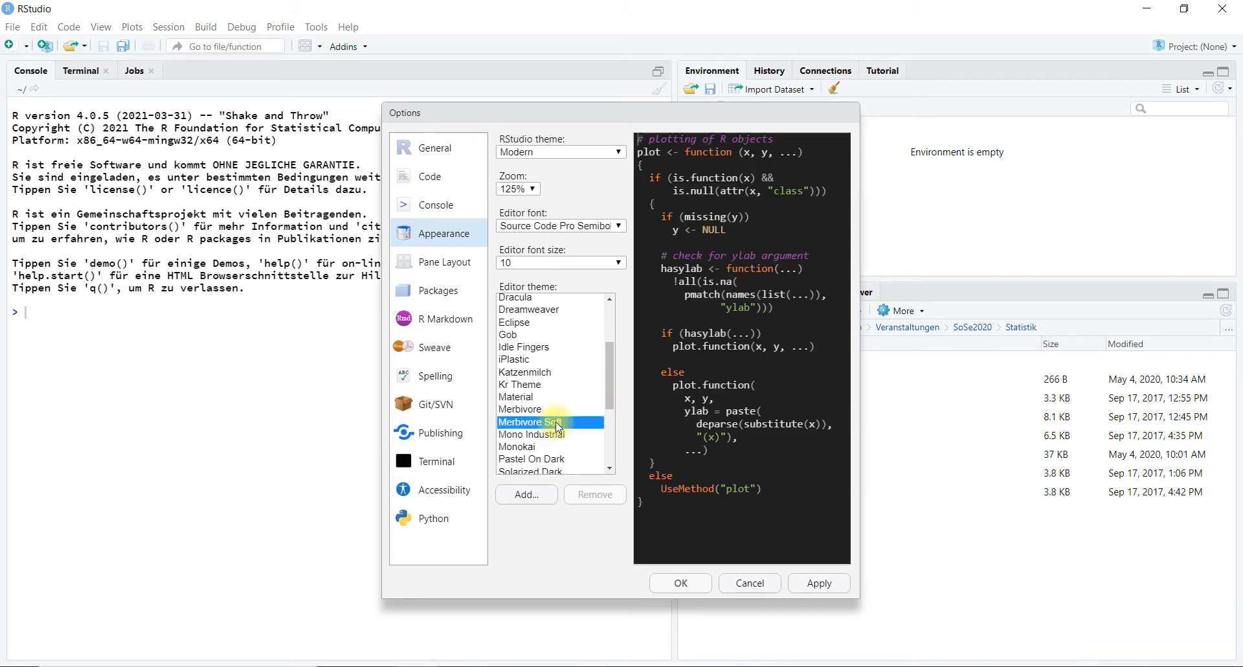
click(531, 421)
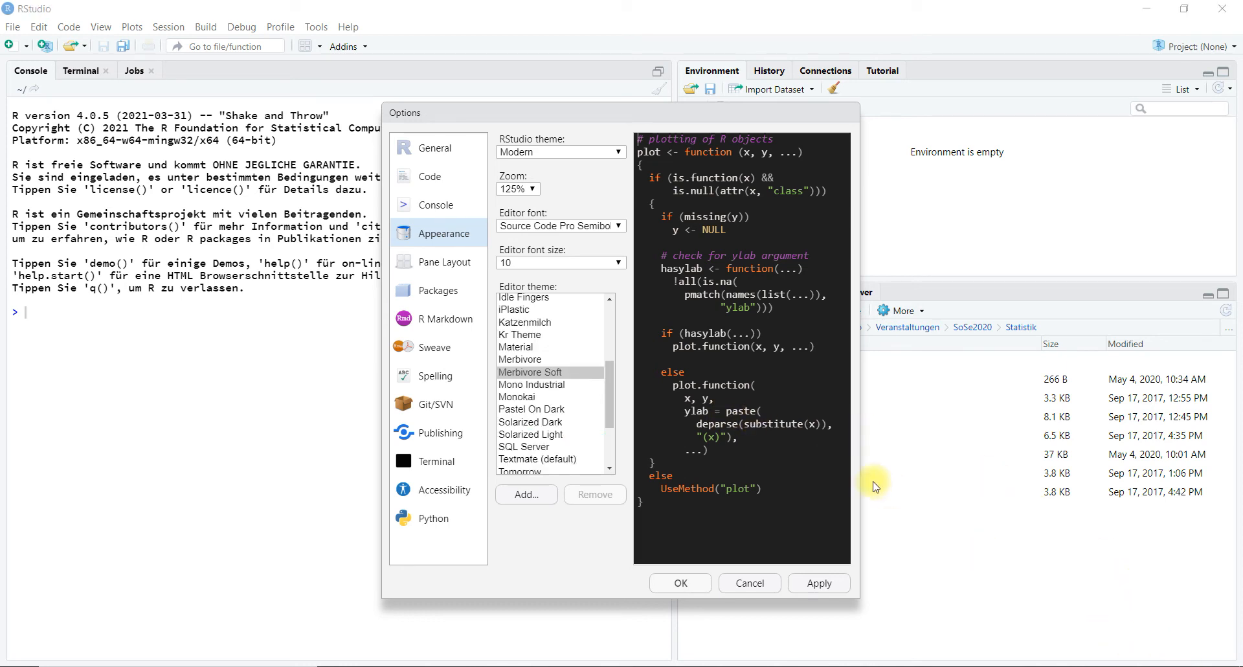
click(560, 225)
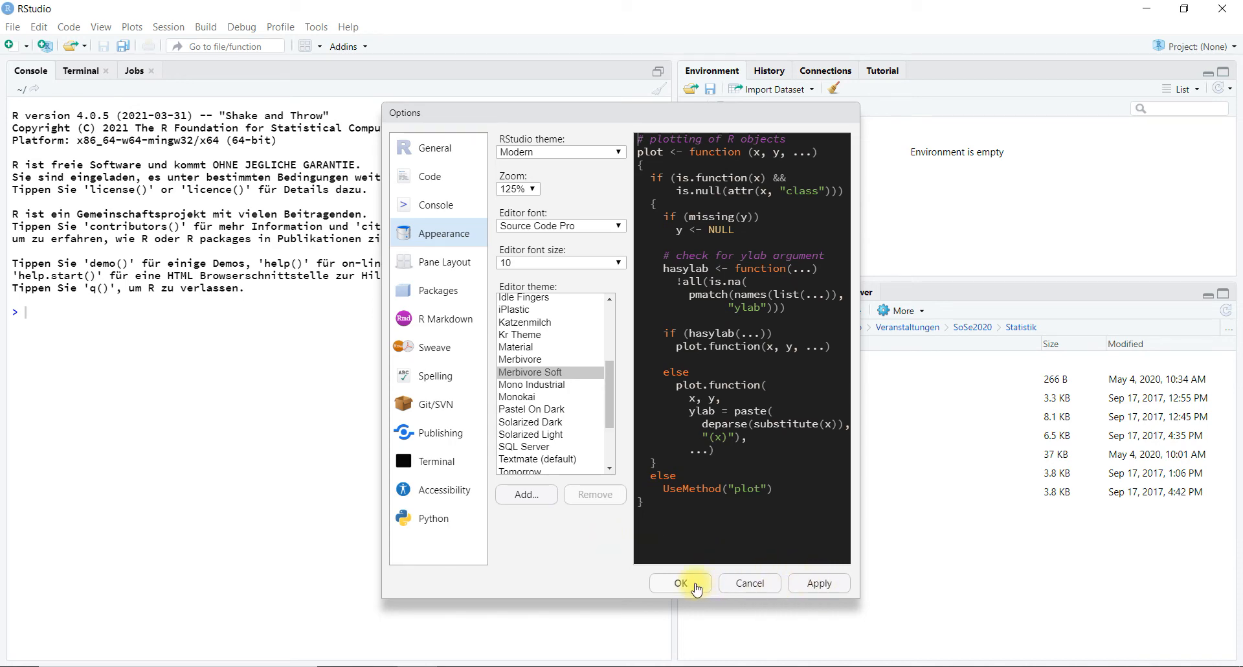
Apply the options with OK and restore the Environment pane above the Files pane
click(679, 583)
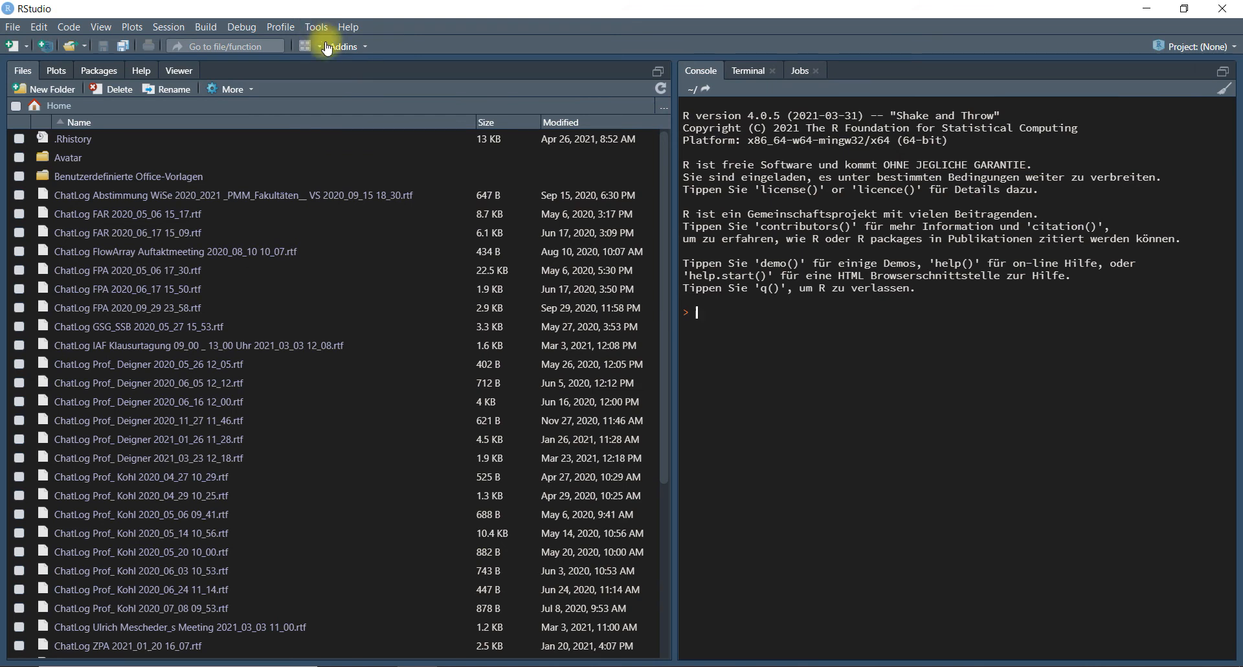
click(311, 46)
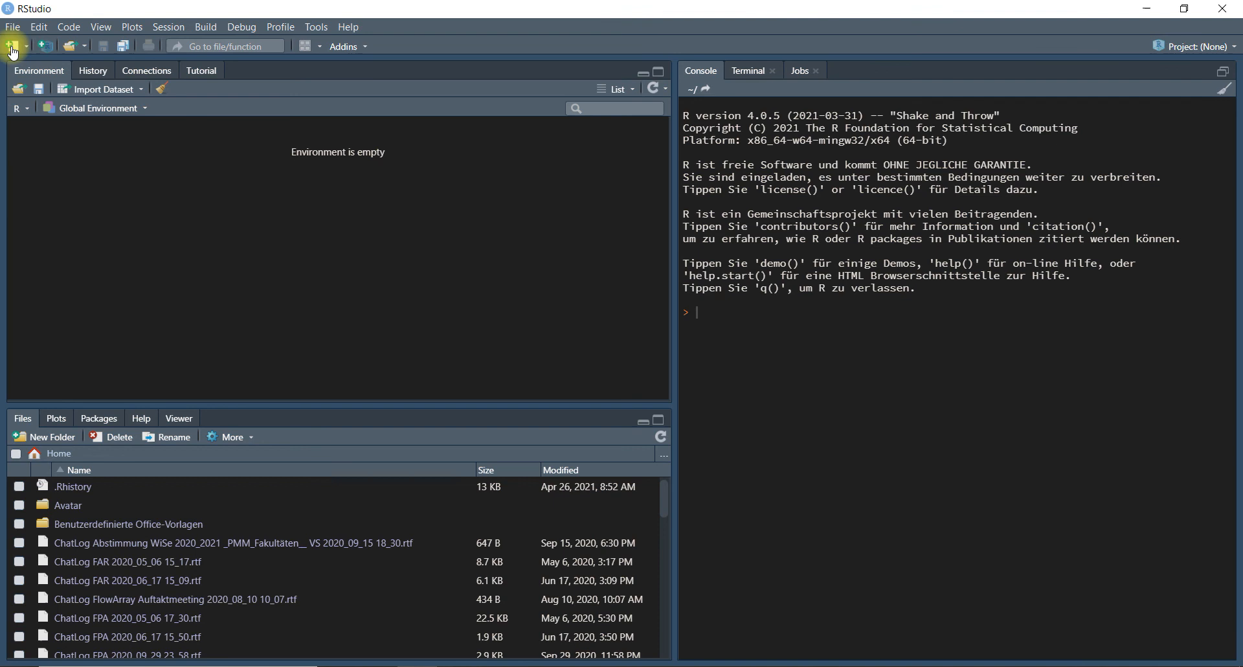
Create a new untitled R script from the New File list
click(12, 46)
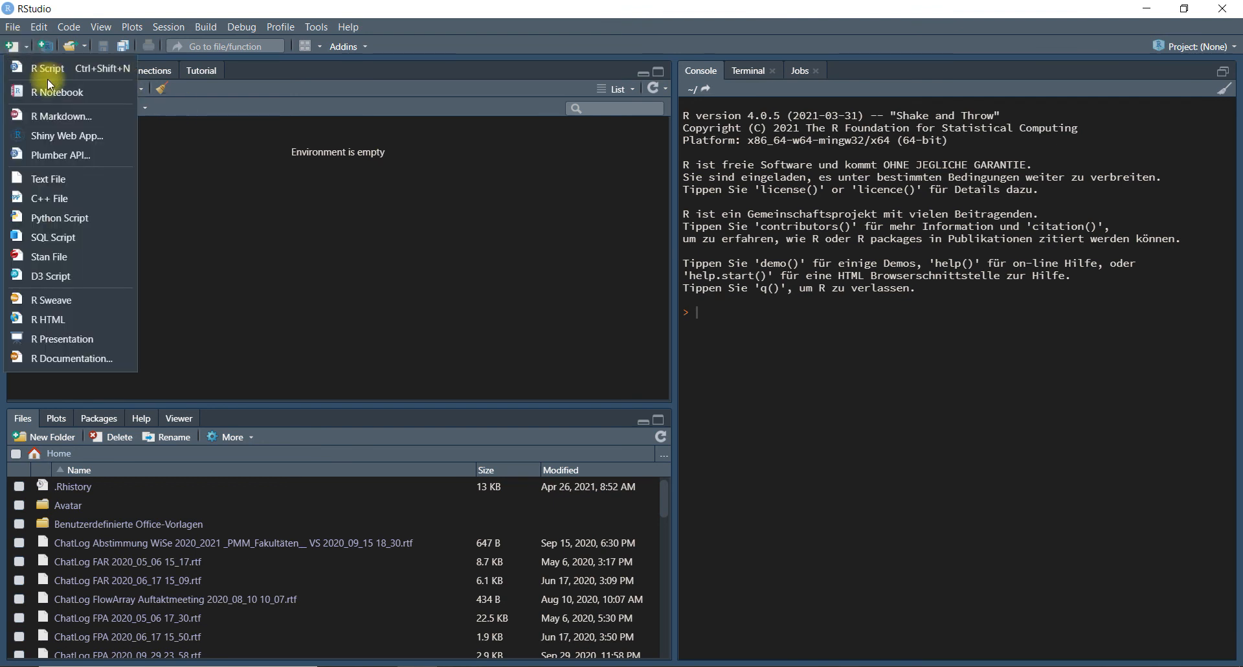
click(45, 69)
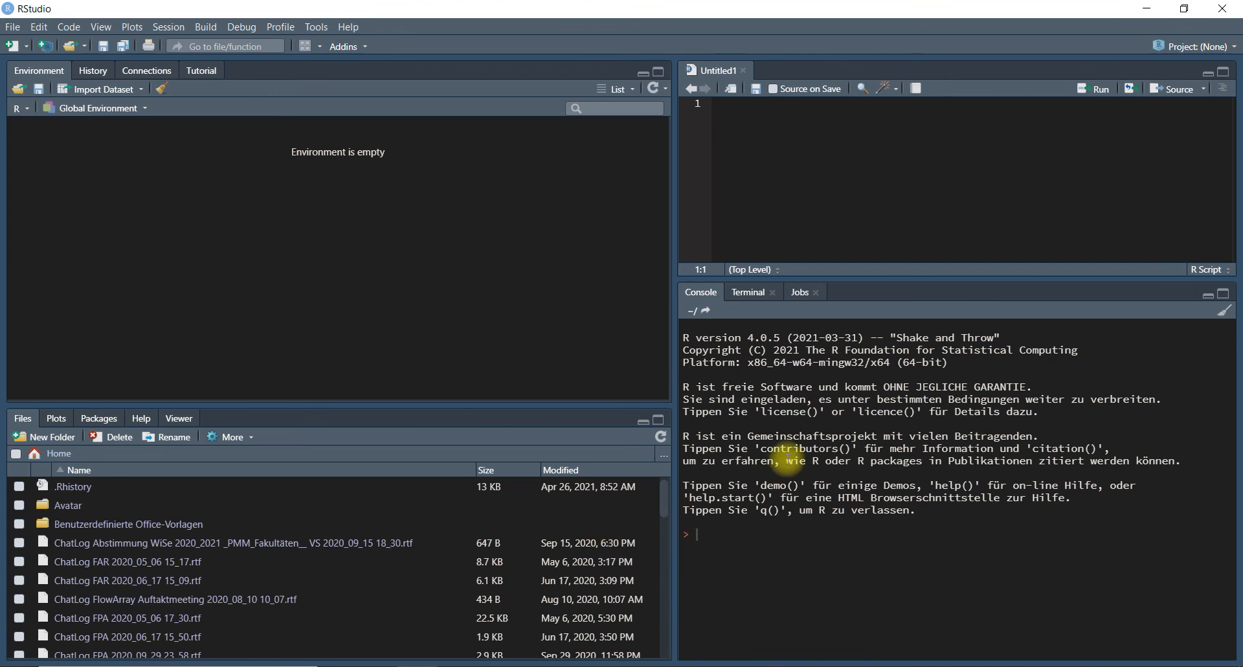
mouse_move(892, 288)
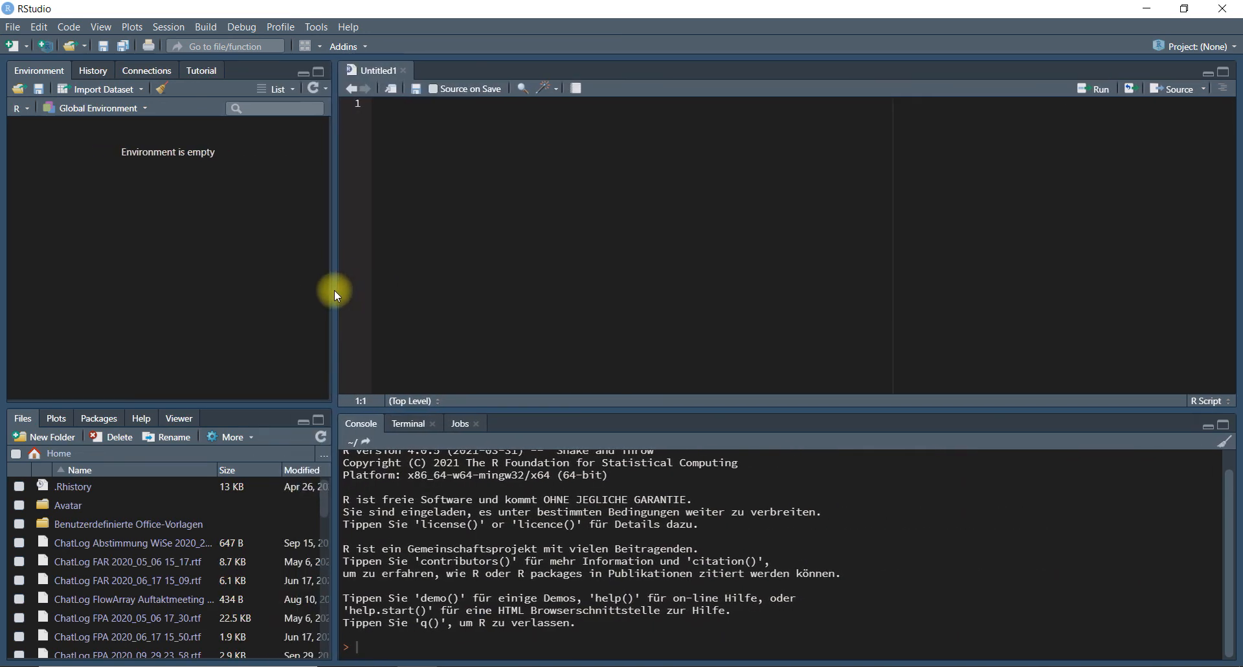
mouse_move(515, 408)
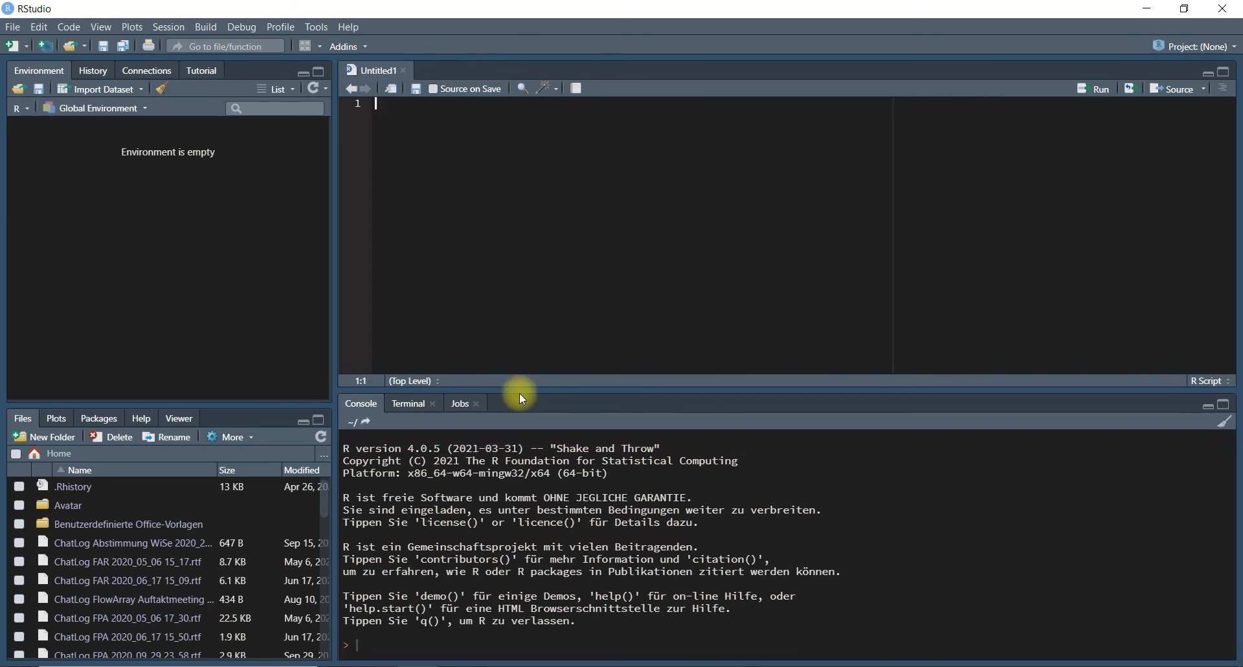
mouse_move(1194, 658)
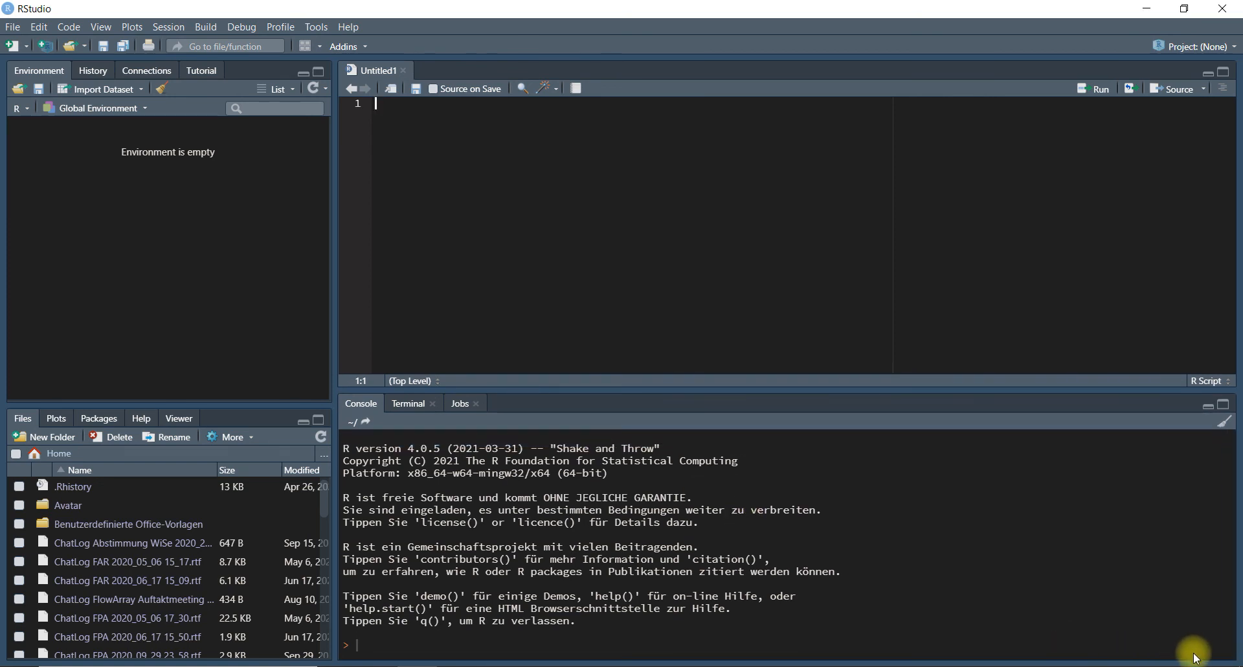